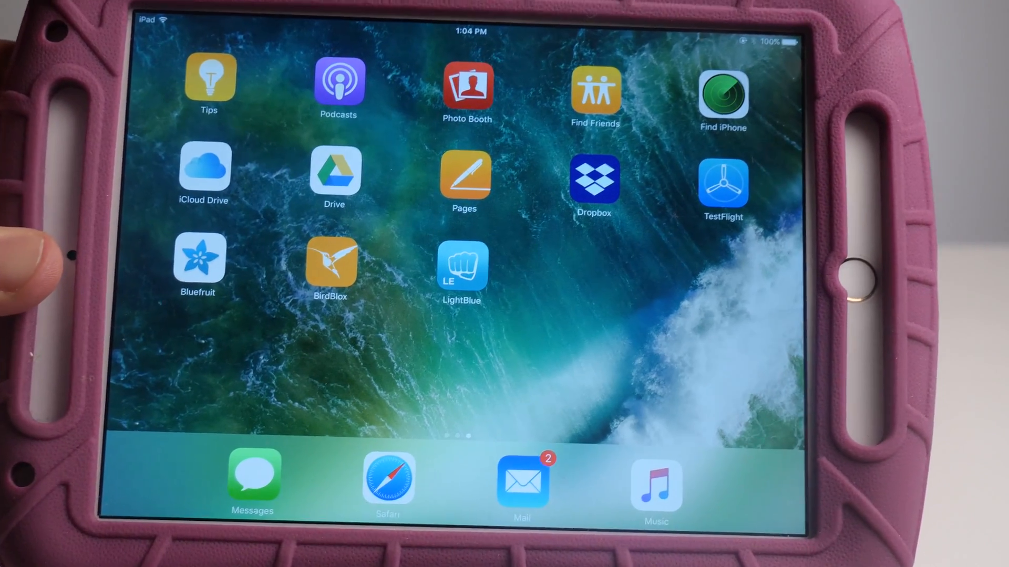
Launch BirdBlox from the home screen and reach an empty new program canvas
left_click(330, 264)
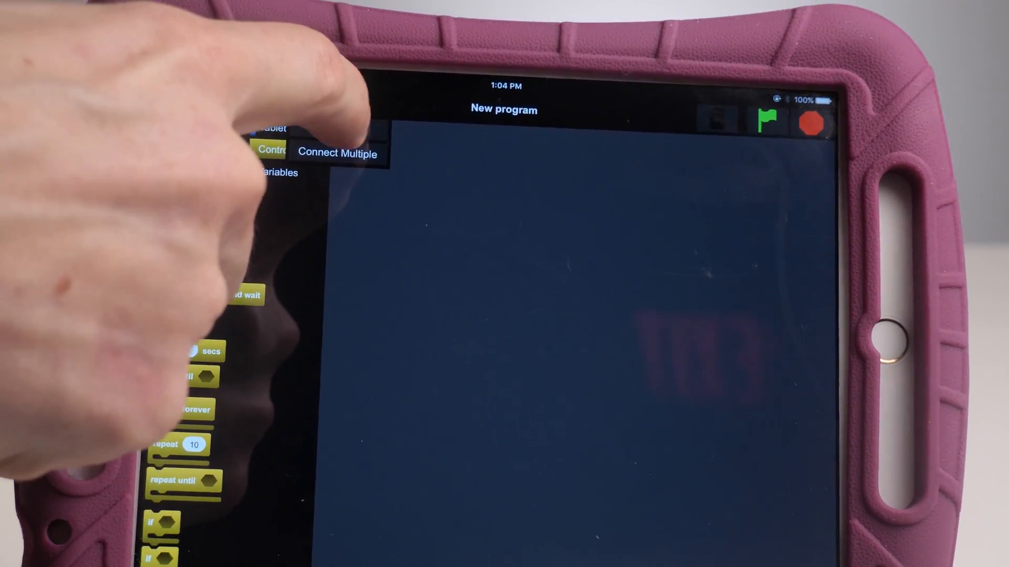
left_click(338, 154)
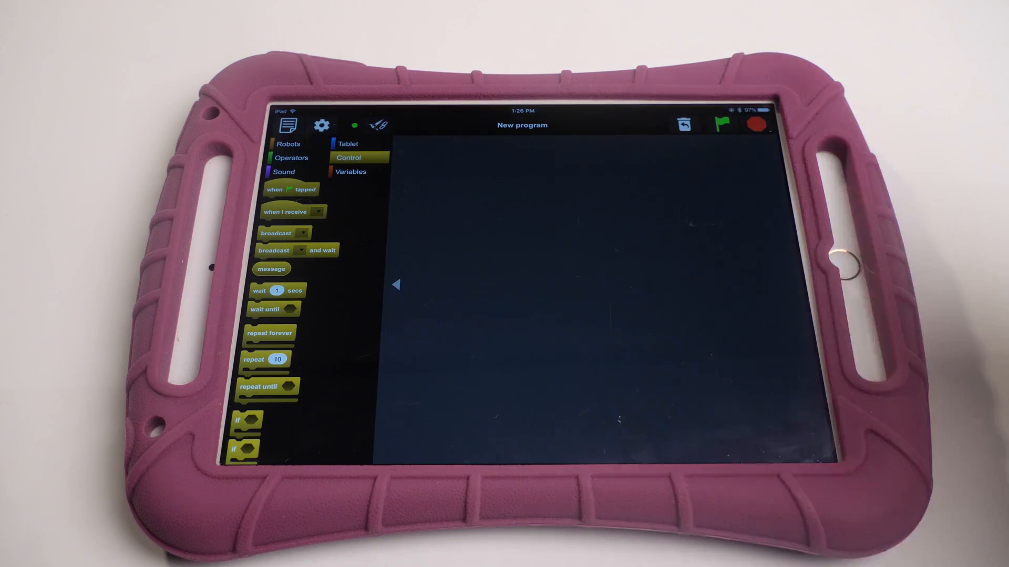
Attach a Hummingbird Servo block below the wait and set its angle to 180
left_click_drag(273, 290, 585, 265)
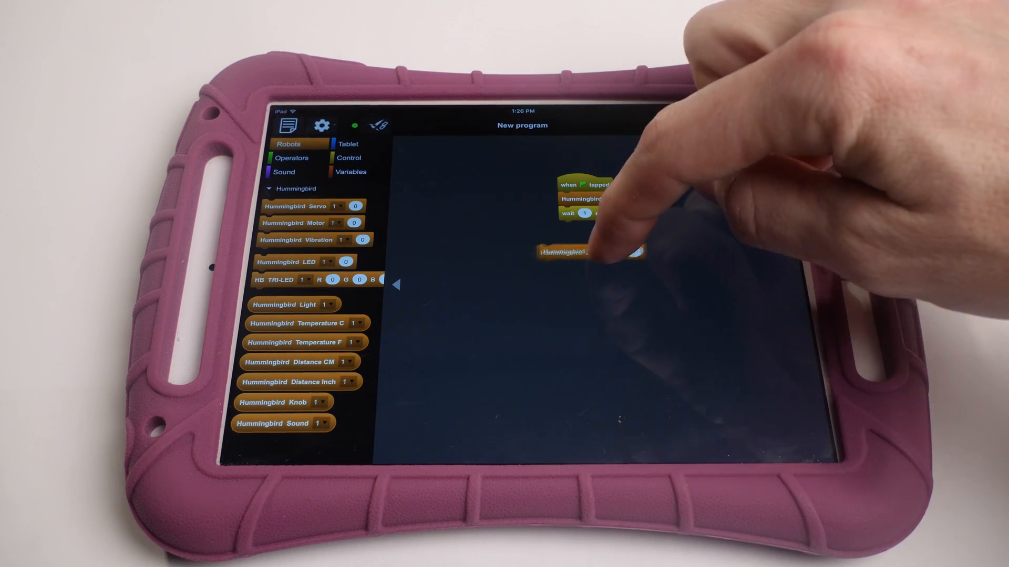
left_click(656, 228)
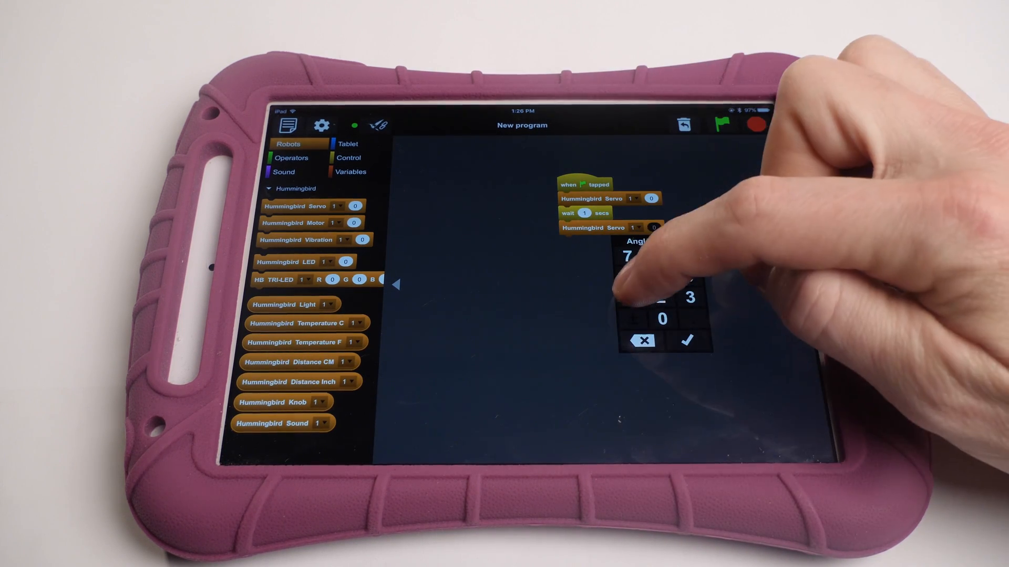
left_click(684, 341)
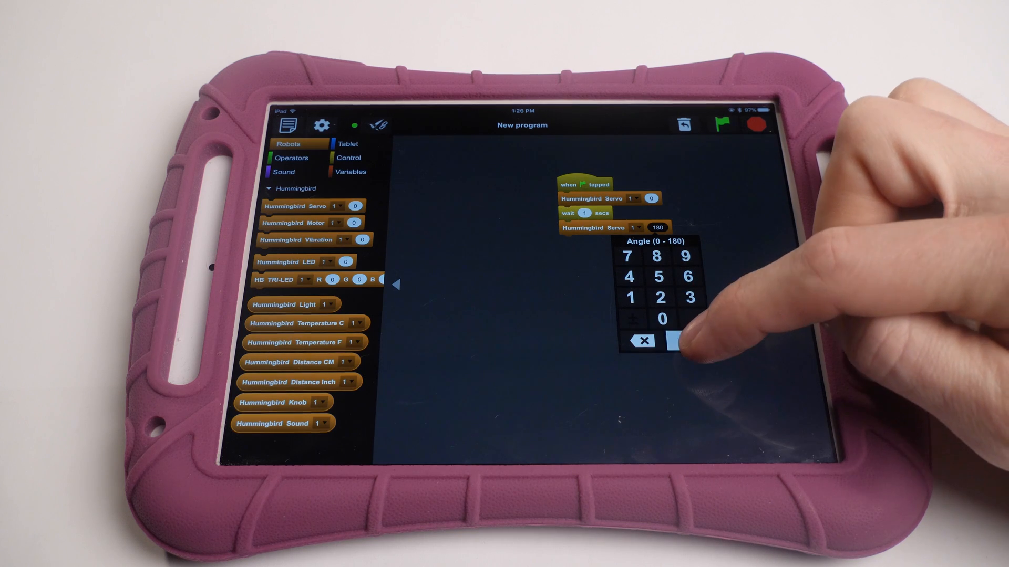